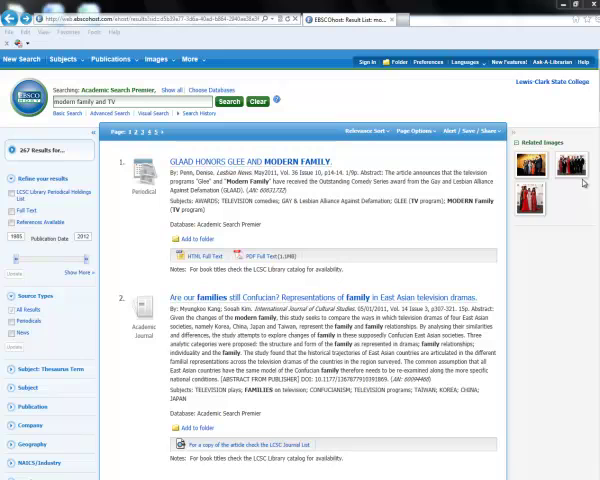
- Scroll to result 4 and add 'Happy TV Families Aren't Alike' to the folder
click(553, 163)
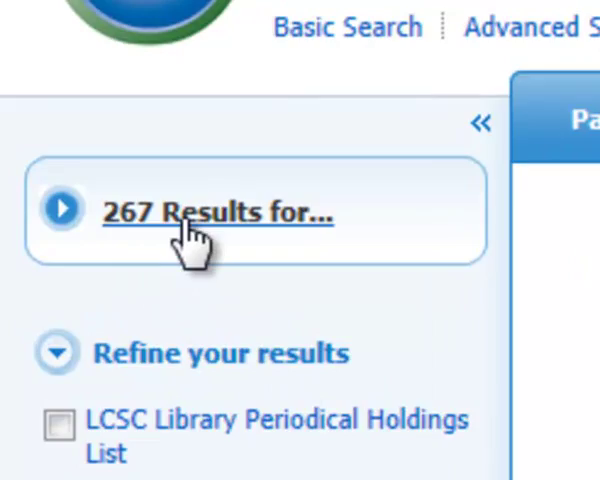
click(215, 212)
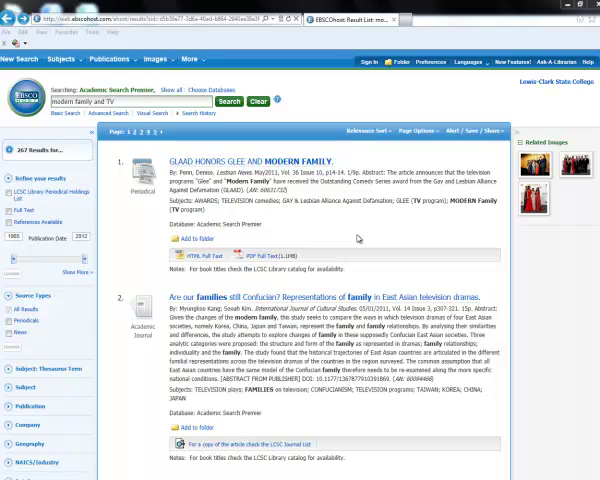
mouse_move(355, 237)
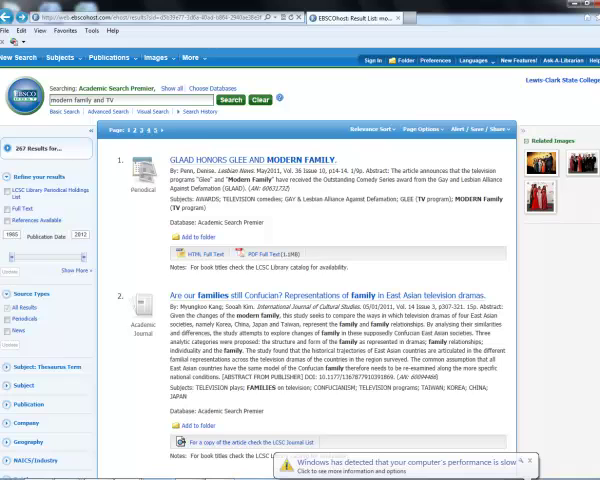
scroll(down, 3)
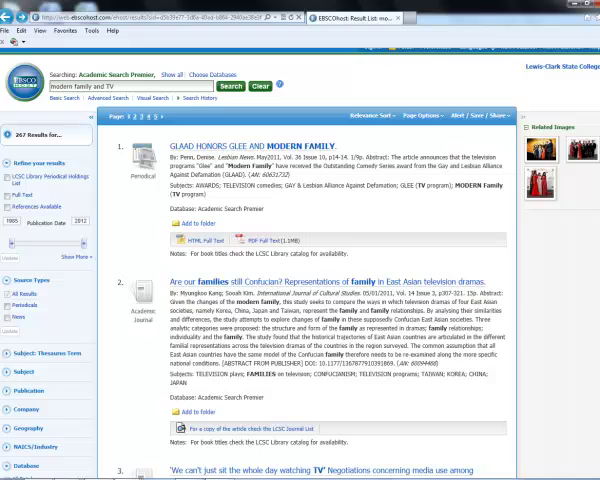
scroll(down, 3)
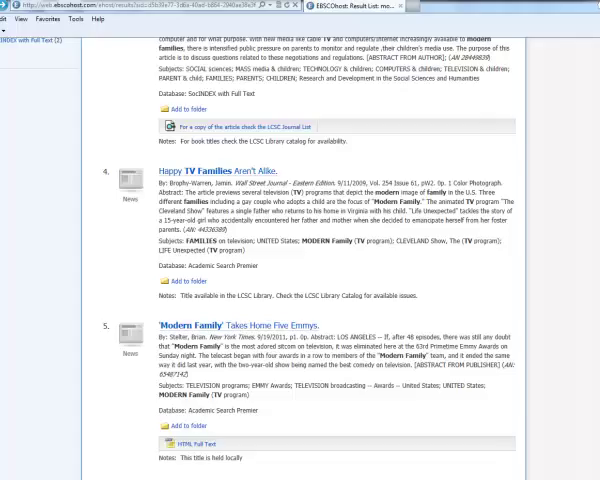
scroll(down, 3)
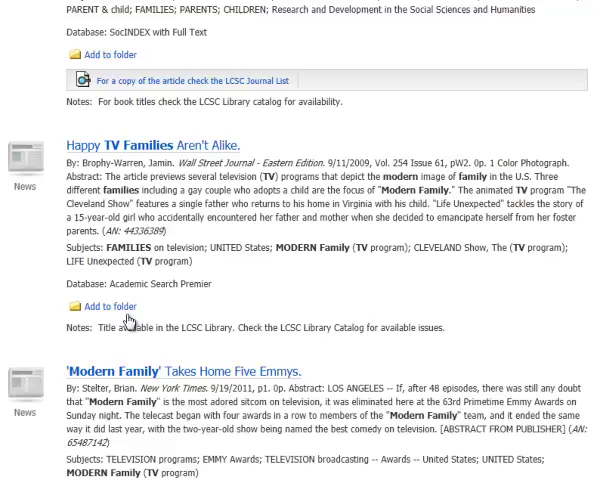
click(80, 306)
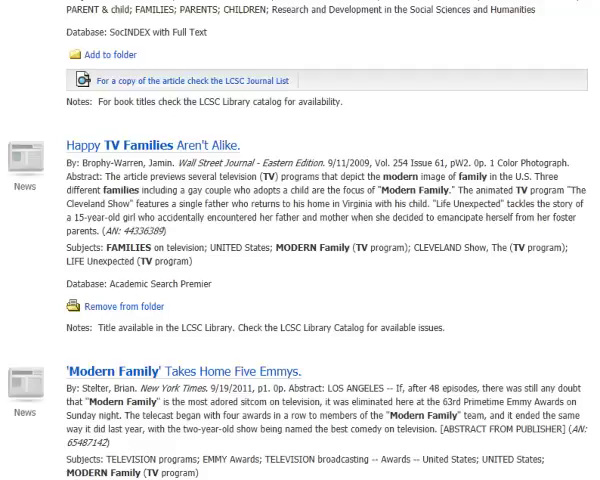
scroll(down, 3)
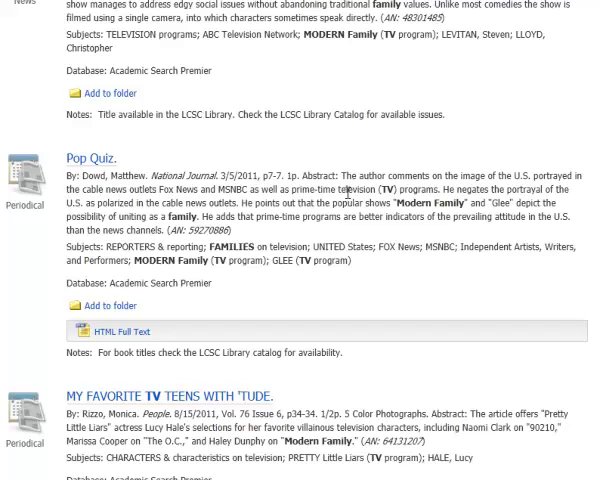
mouse_move(140, 205)
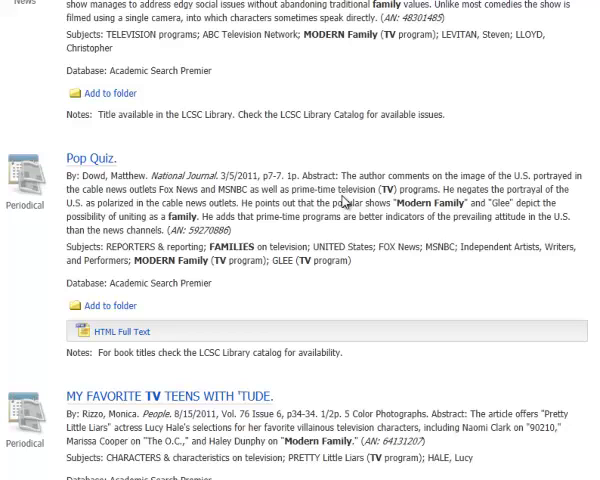
mouse_move(192, 308)
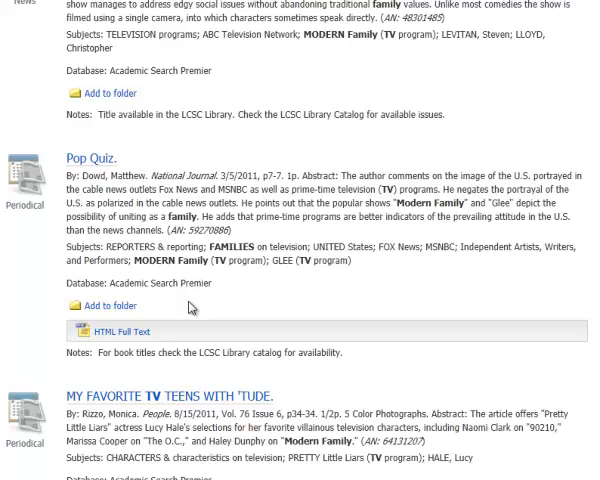
scroll(down, 3)
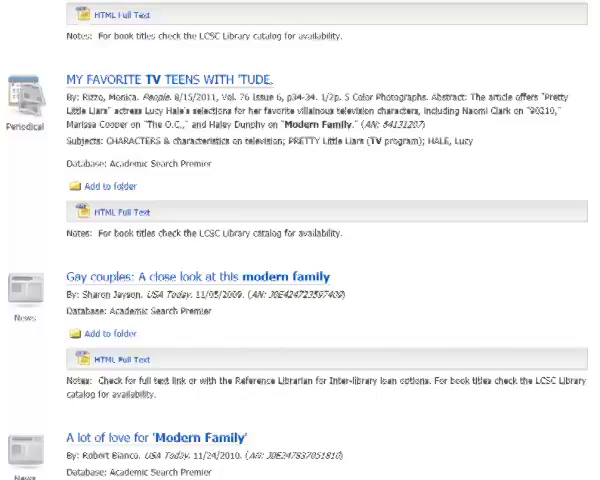
scroll(down, 3)
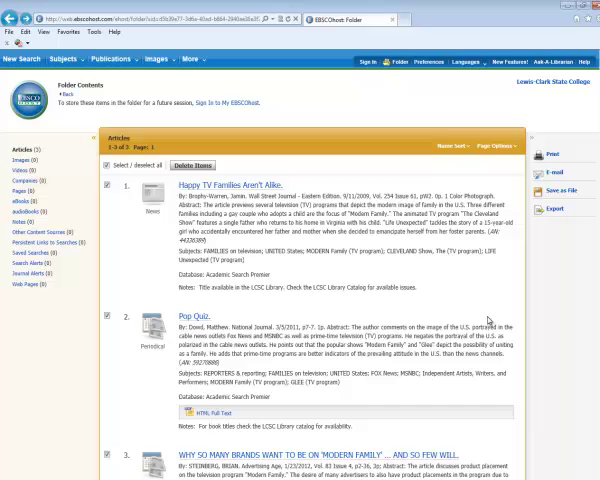
- Scroll down the page while reviewing the saved Modern Family articles
scroll(down, 3)
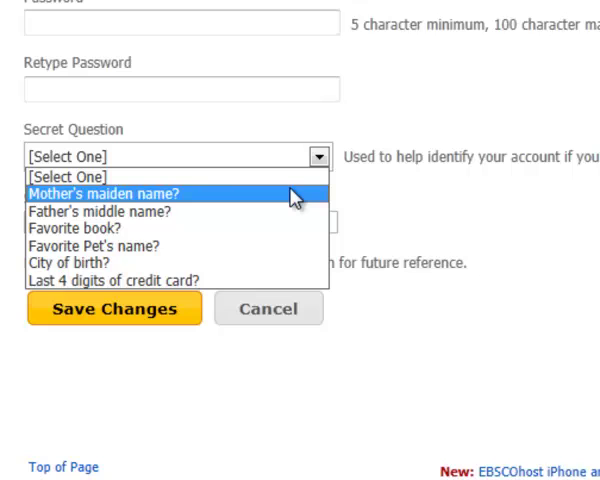
mouse_move(165, 205)
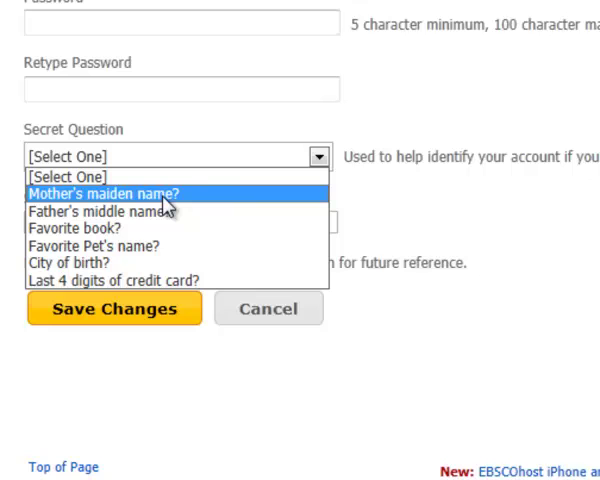
mouse_move(170, 280)
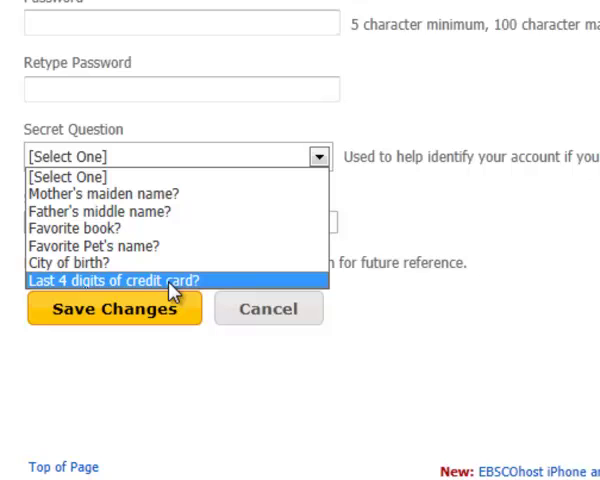
mouse_move(195, 245)
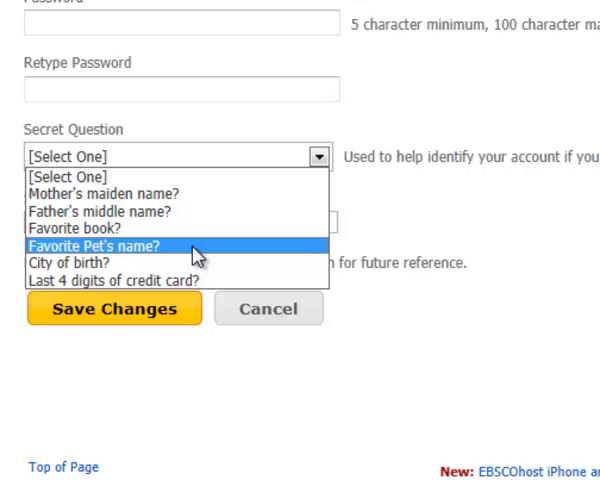